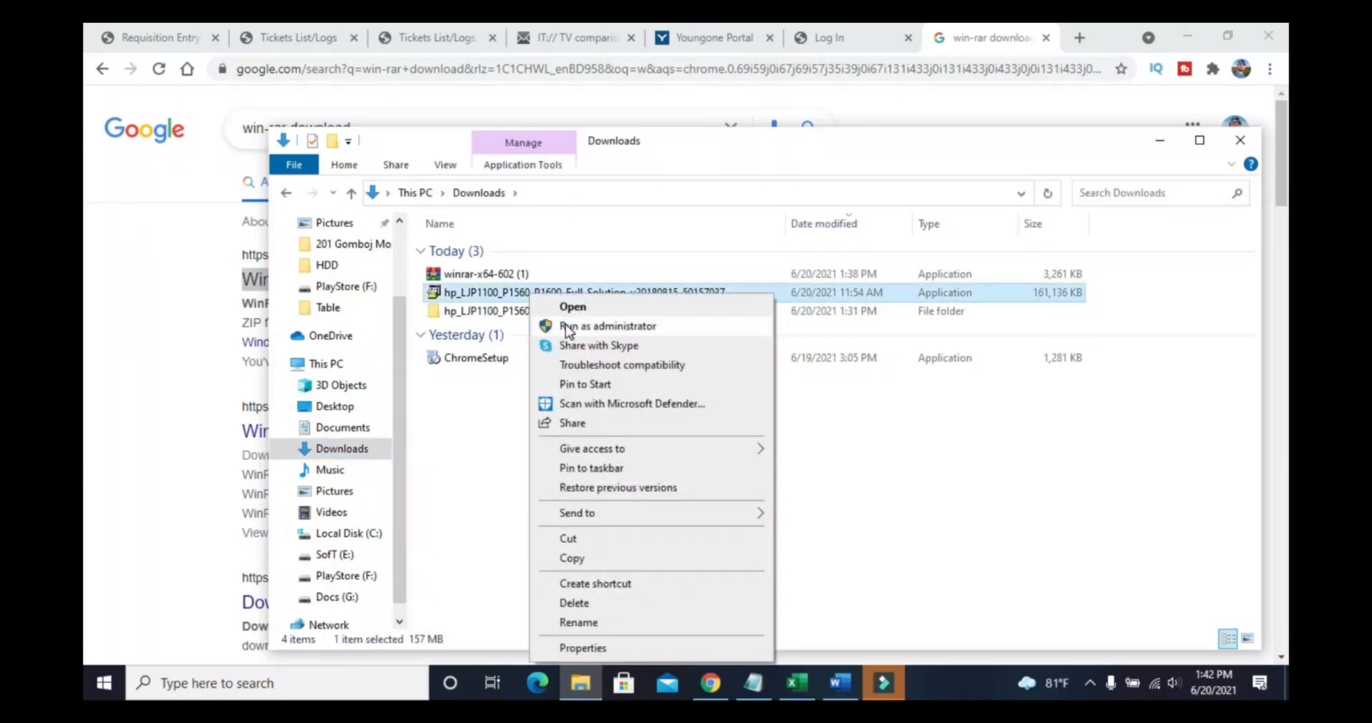
# Try launching the HP driver package twice, dismiss both extraction errors, and refresh the desktop.
pyautogui.click(573, 307)
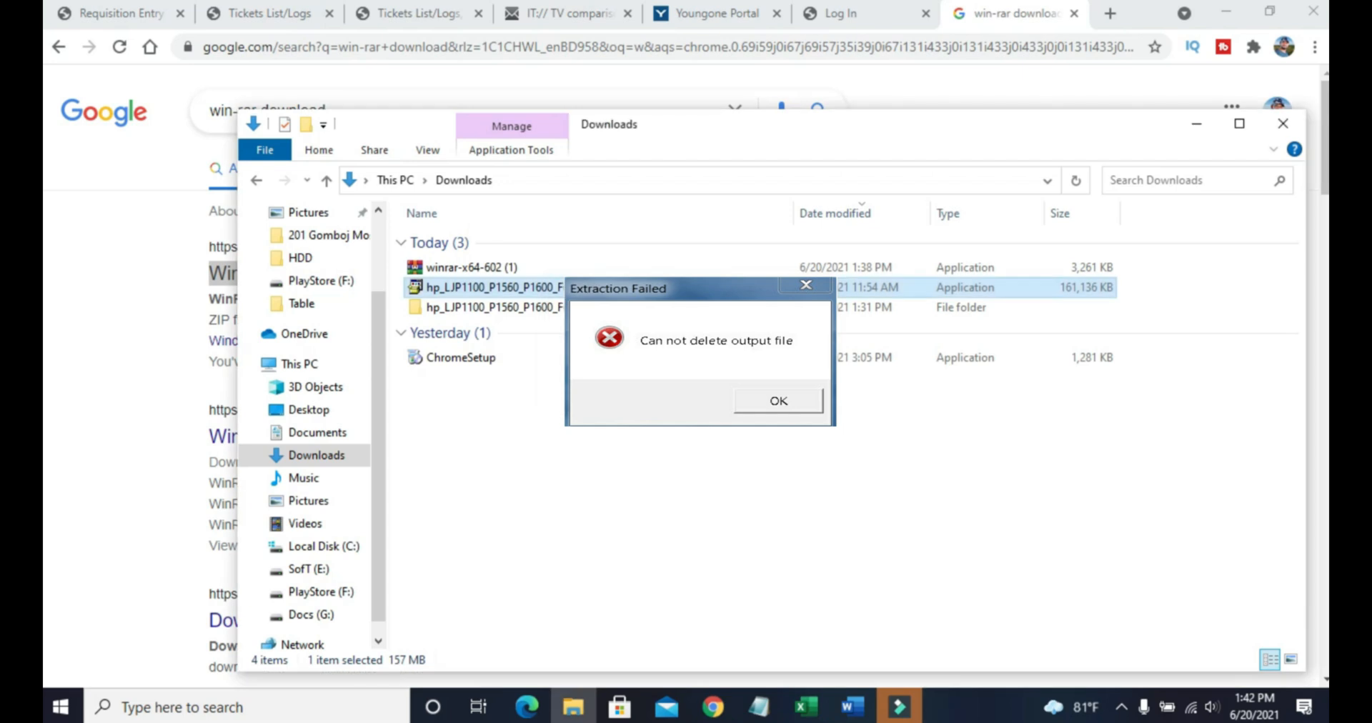
pyautogui.click(778, 400)
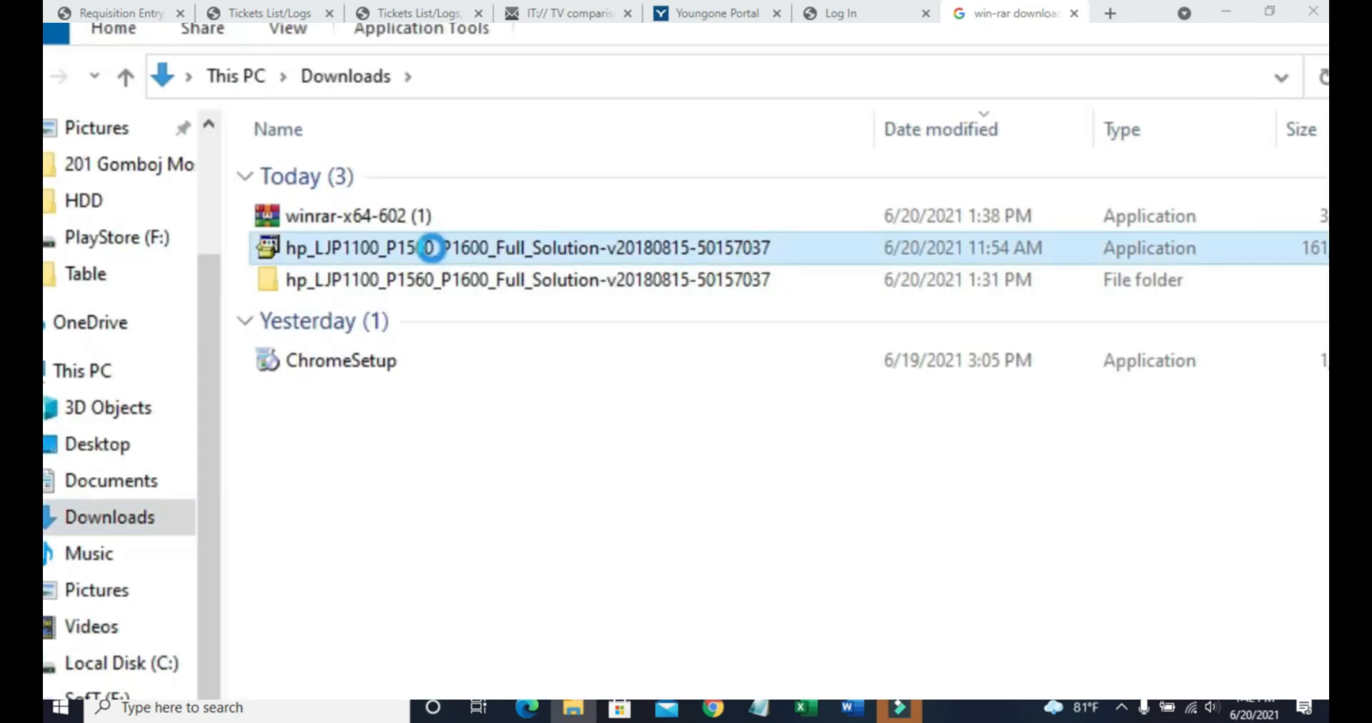
pyautogui.doubleClick(429, 248)
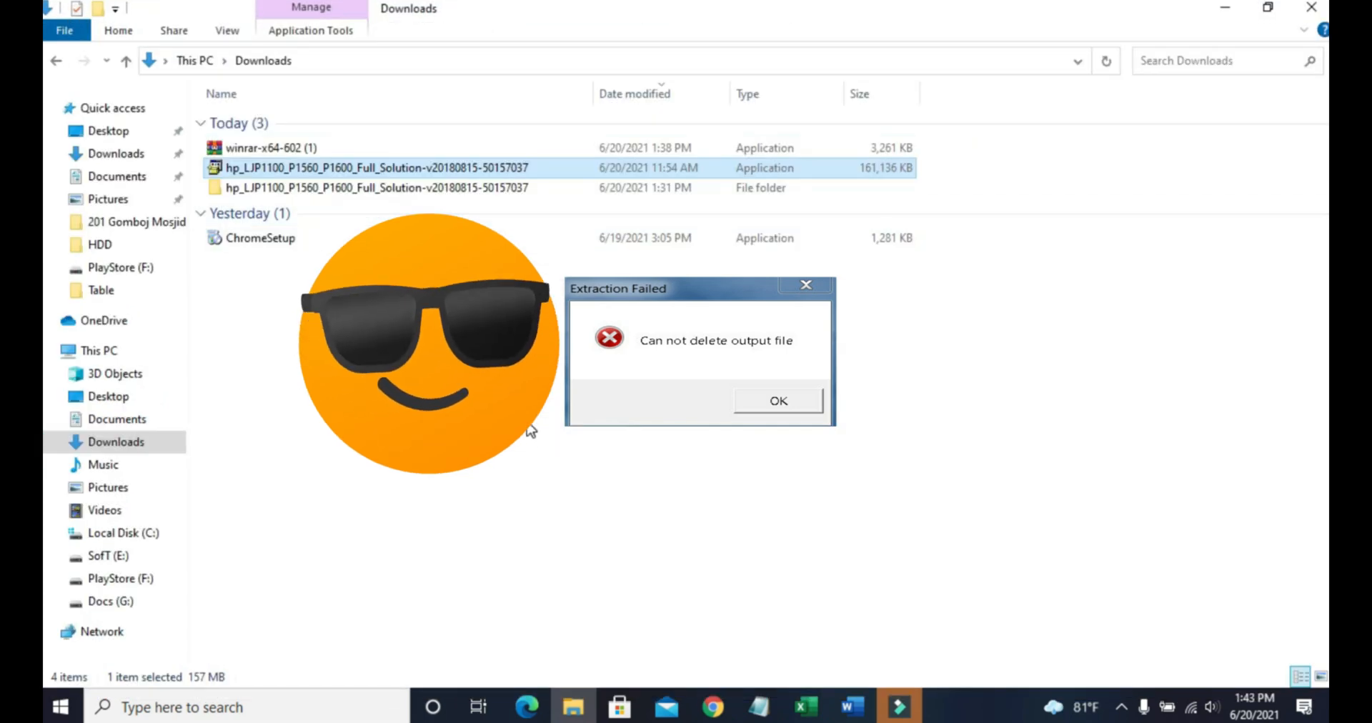
pyautogui.click(778, 401)
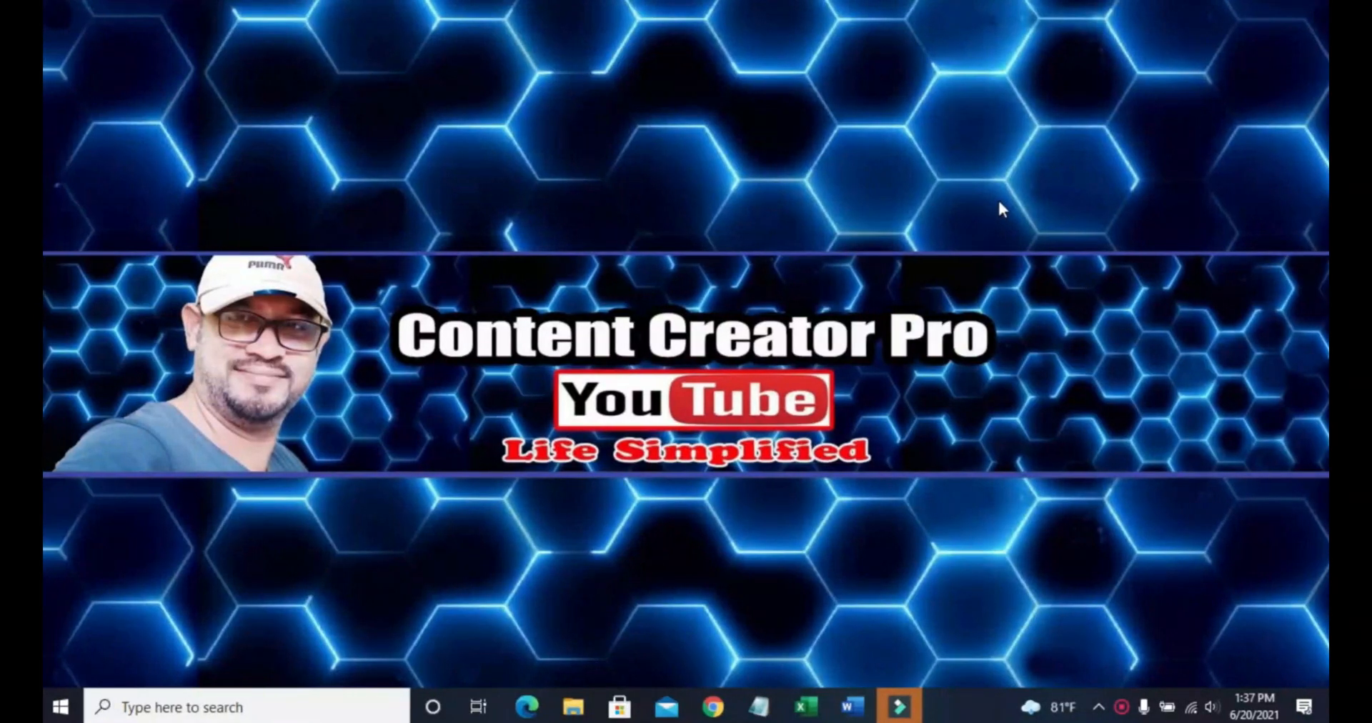
pyautogui.moveTo(910, 681)
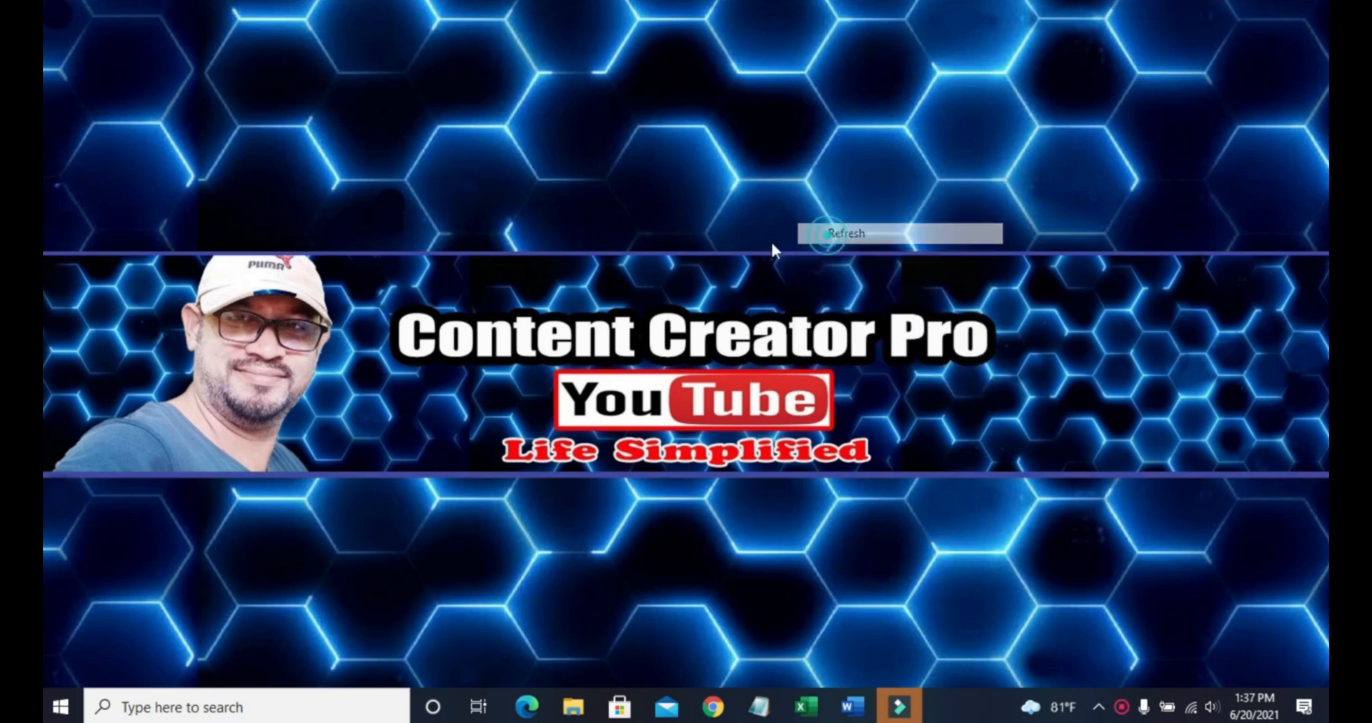
pyautogui.rightClick(774, 250)
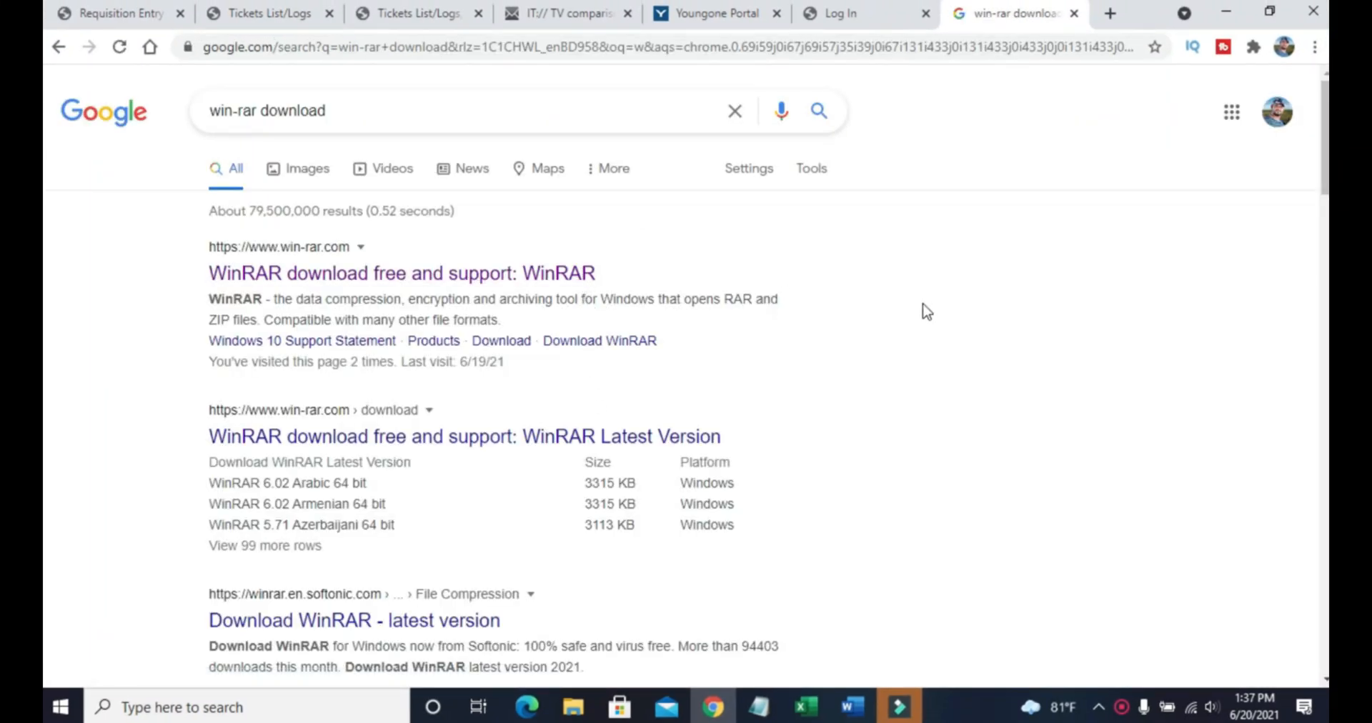
pyautogui.moveTo(259, 619)
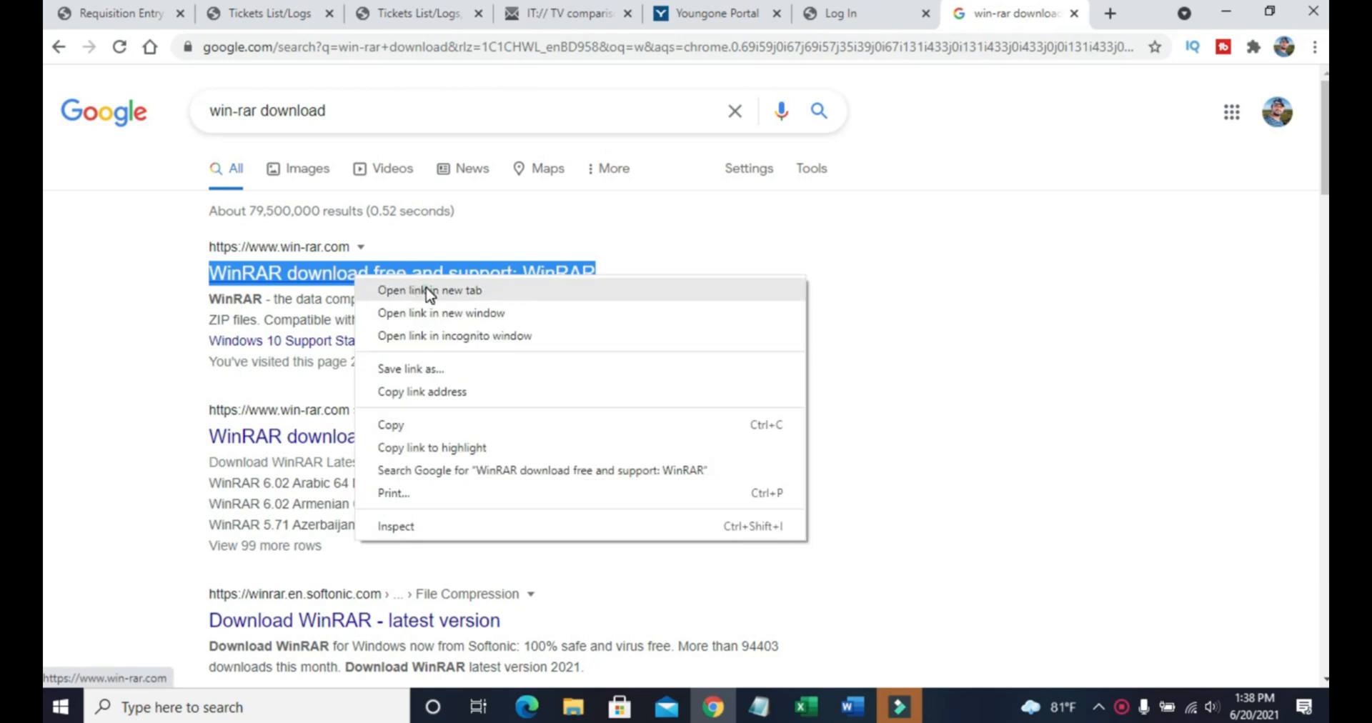
# Download the WinRAR installer (winrar-x64-602) from win-rar.com in a new tab.
pyautogui.click(433, 290)
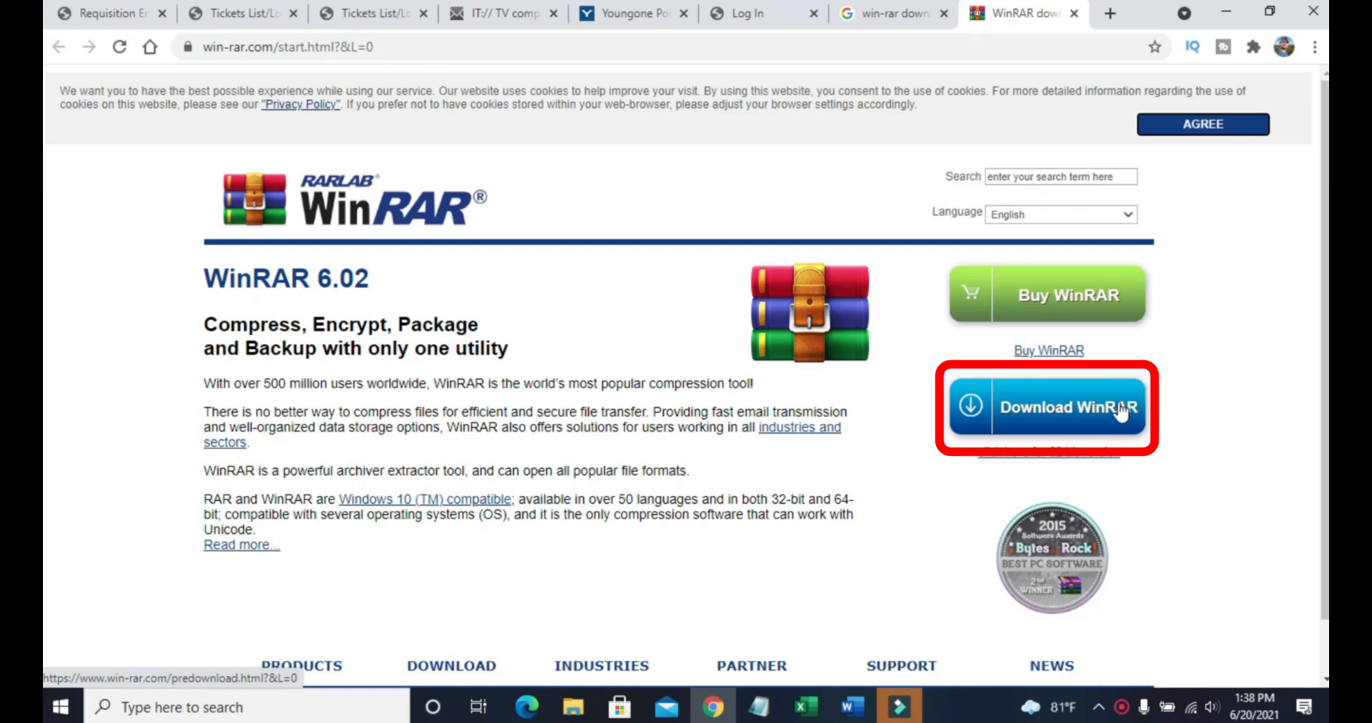
pyautogui.click(1050, 412)
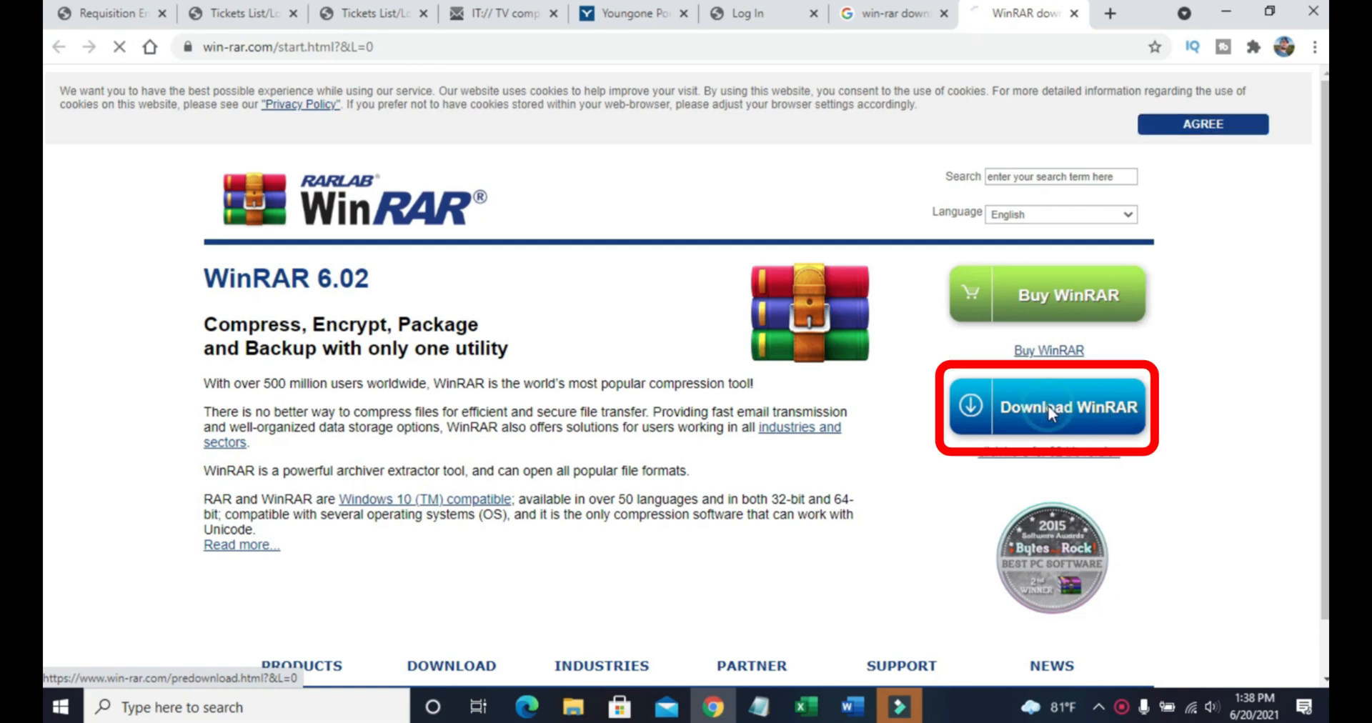
pyautogui.click(1048, 406)
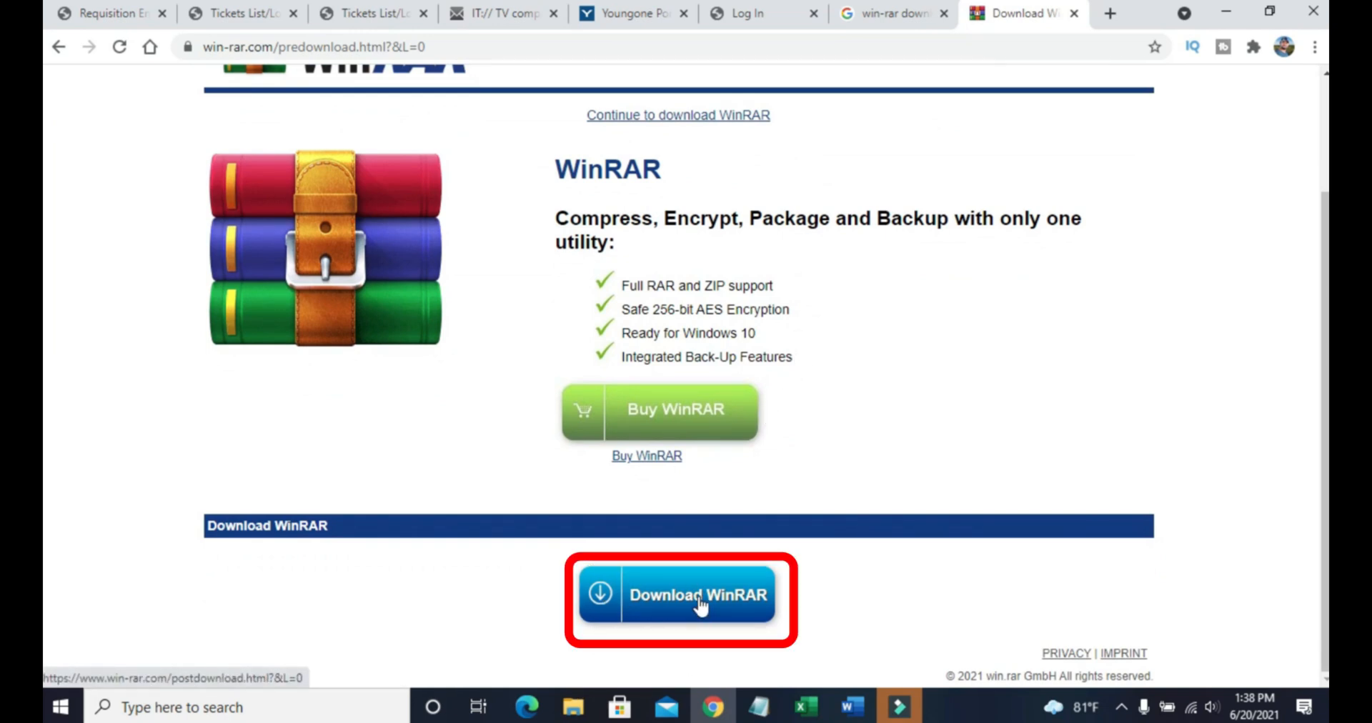
pyautogui.click(682, 595)
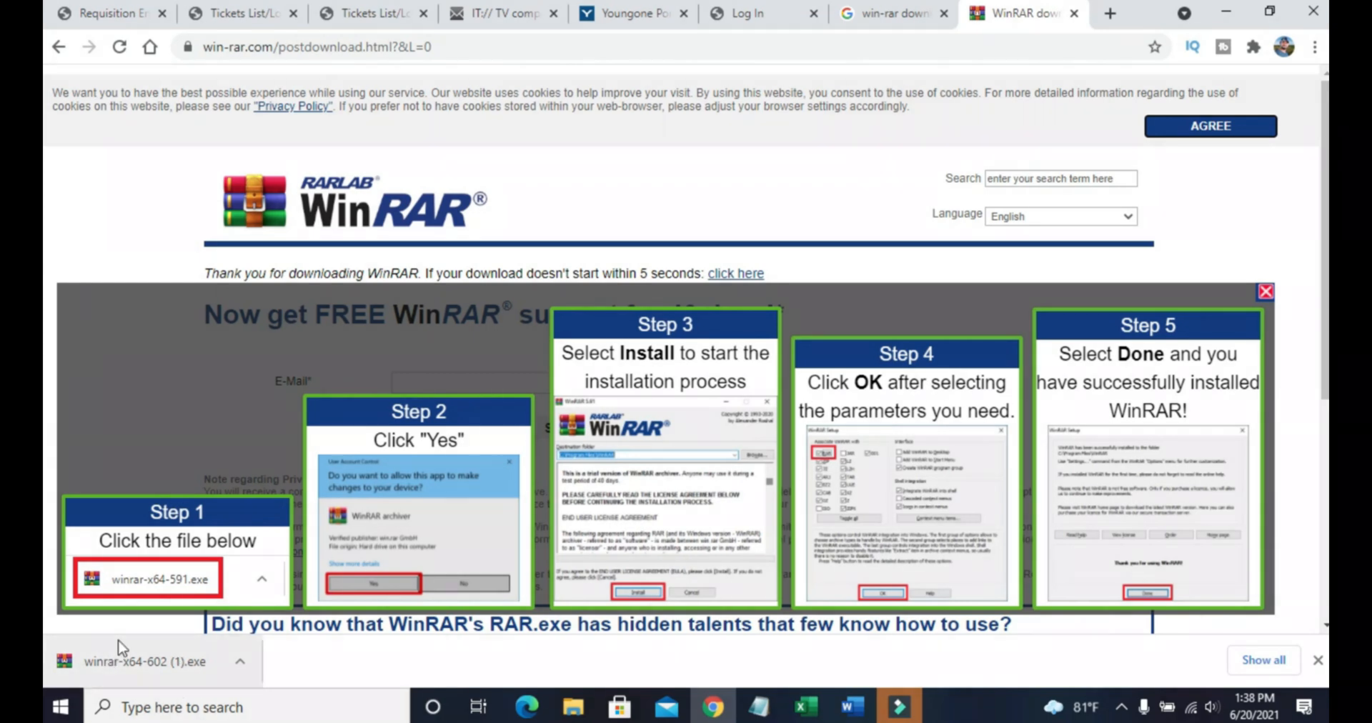
pyautogui.moveTo(188, 650)
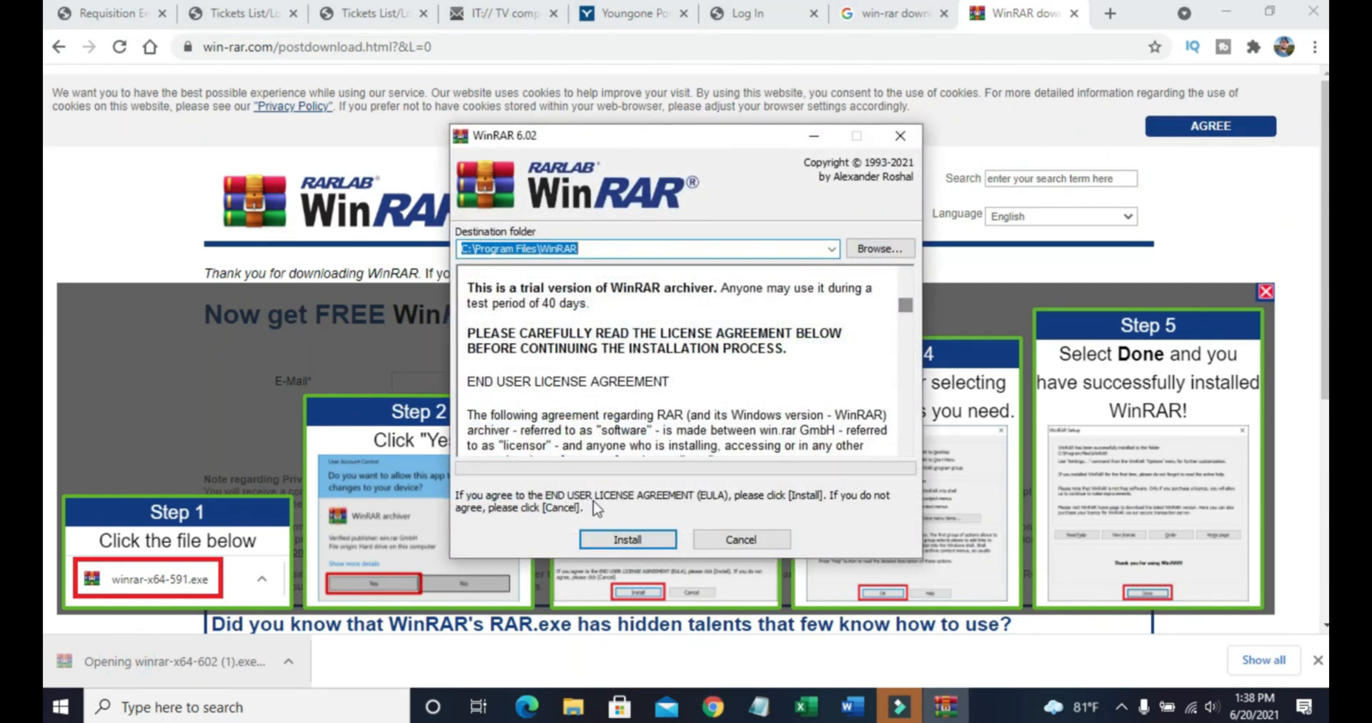
# Install WinRAR 6.02, keeping the default file associations, and finish setup.
pyautogui.click(627, 539)
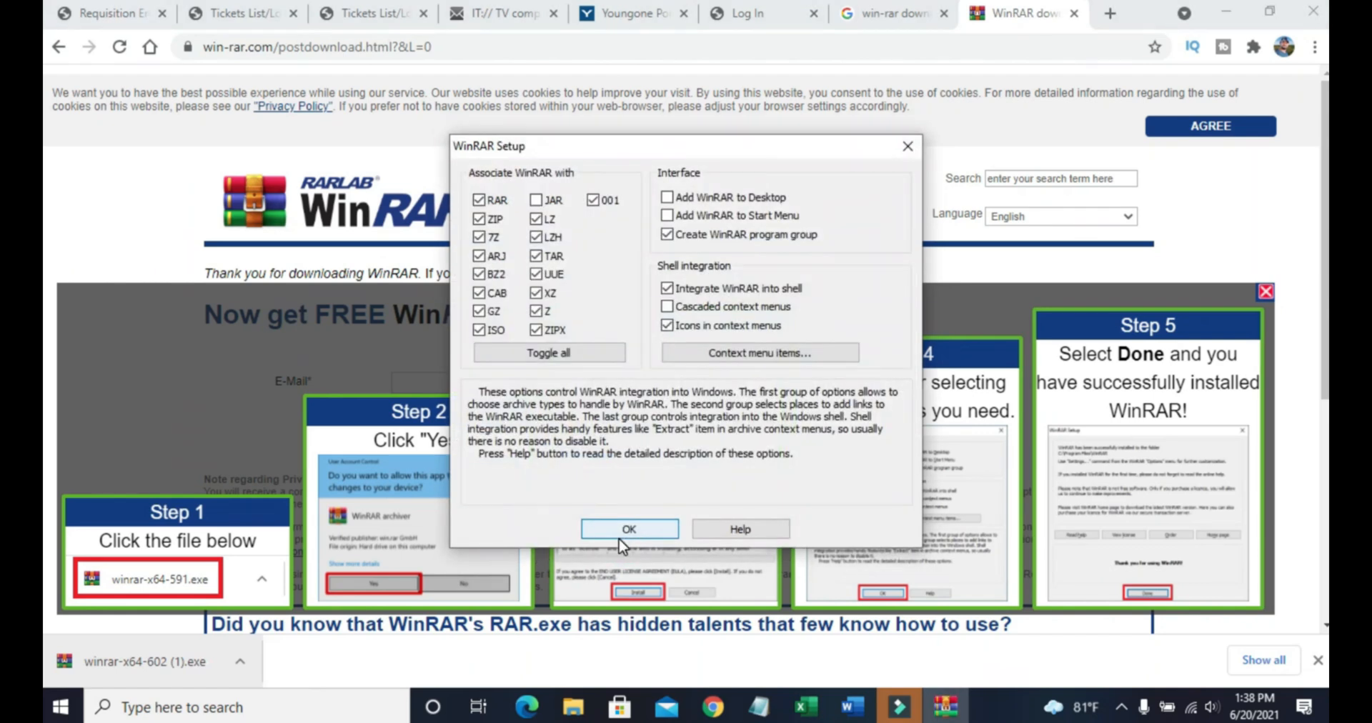
pyautogui.click(629, 528)
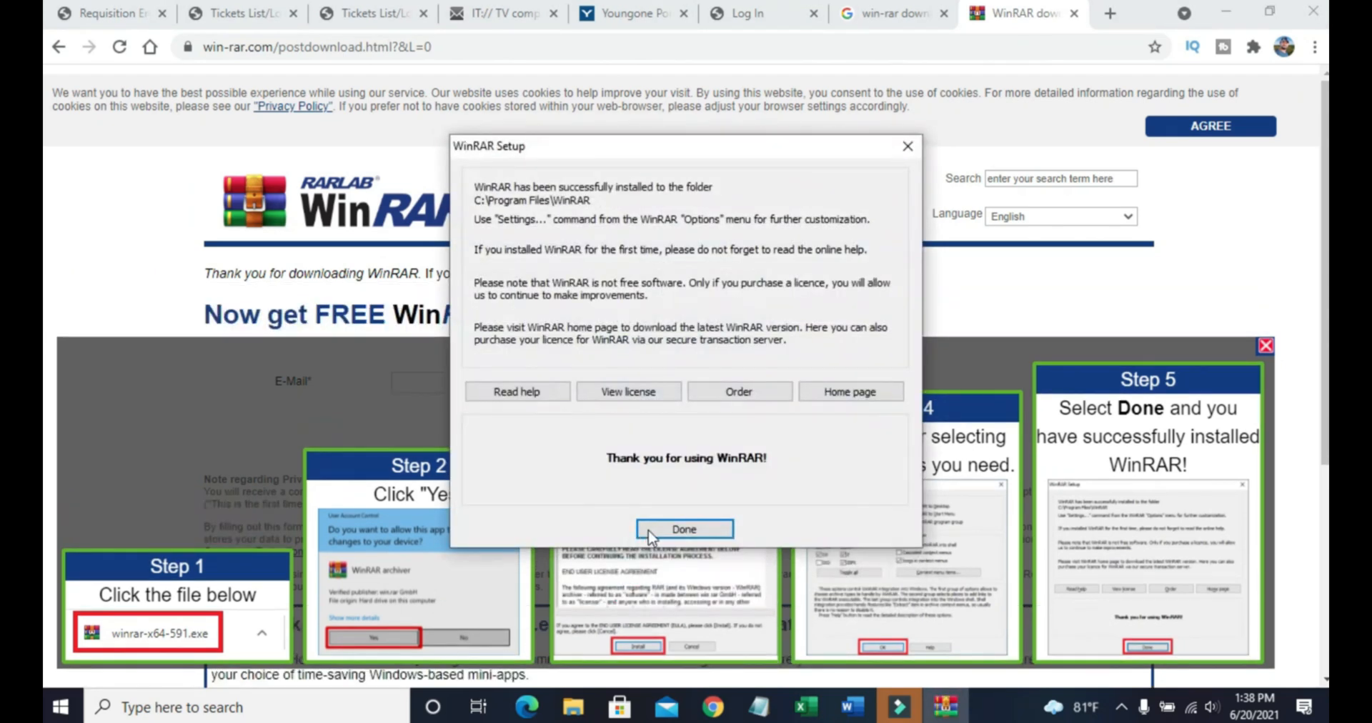
pyautogui.moveTo(671, 540)
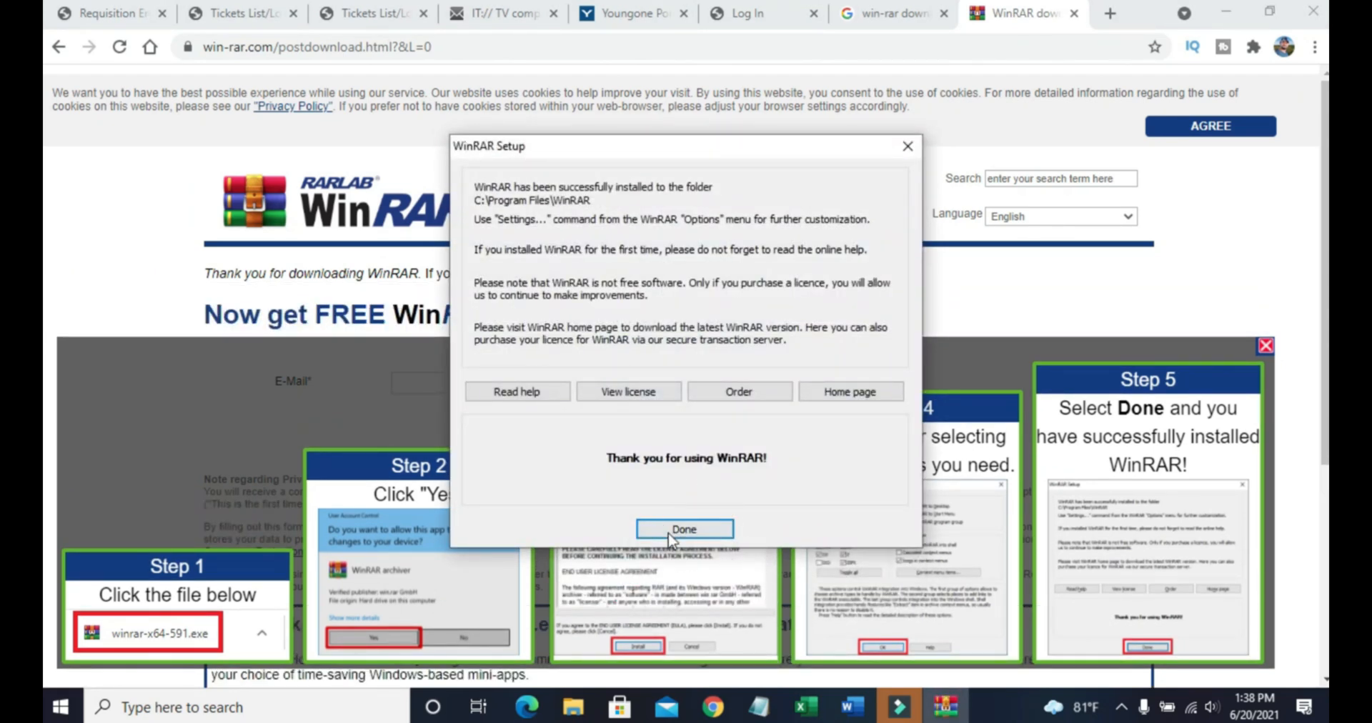
pyautogui.click(685, 529)
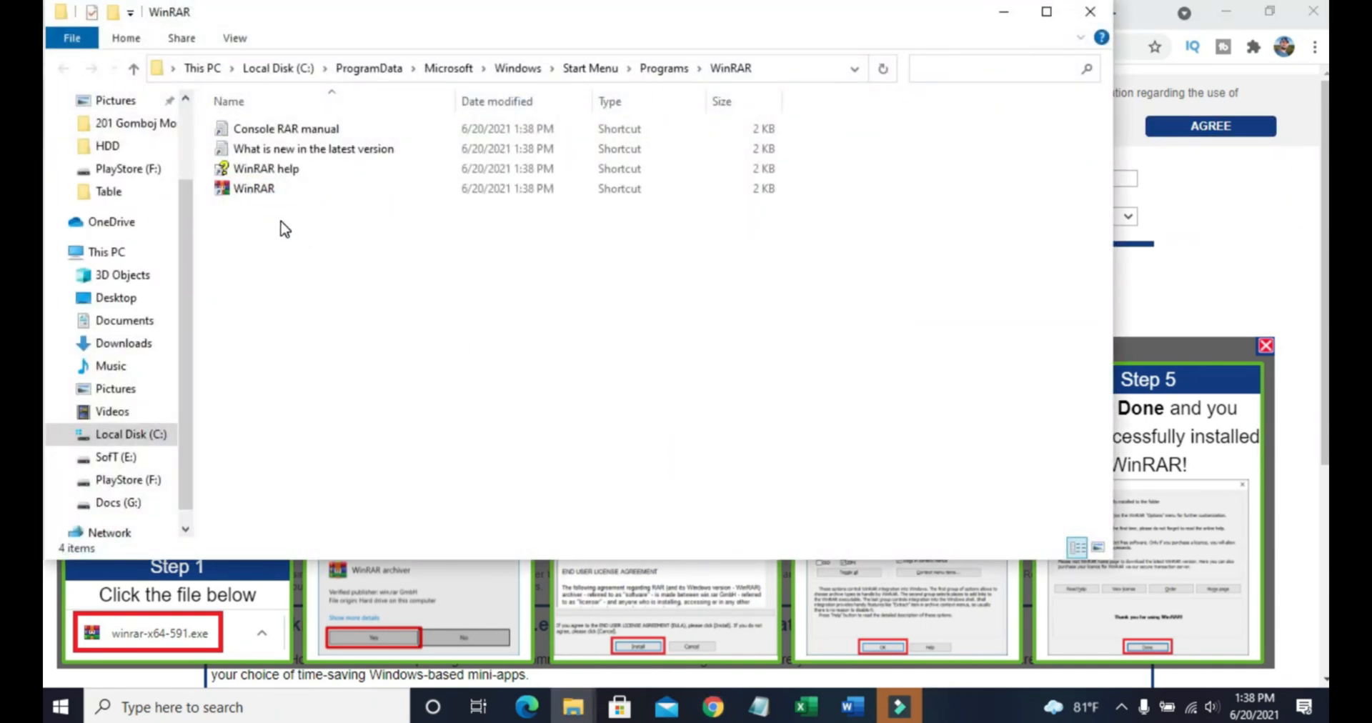
# Extract the HP package into Downloads\hp_LJP1100_P1560_P1600_Full_Solution using WinRAR's Extract To.
pyautogui.click(253, 188)
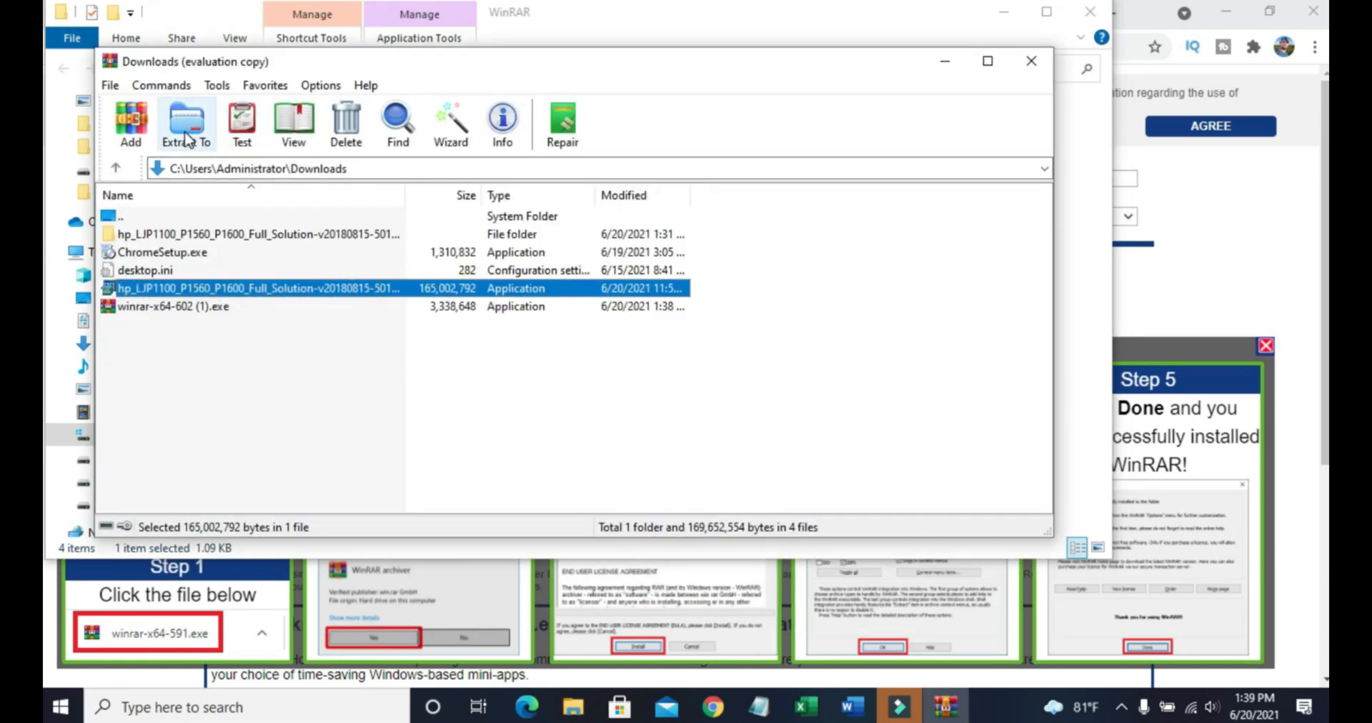
pyautogui.click(185, 120)
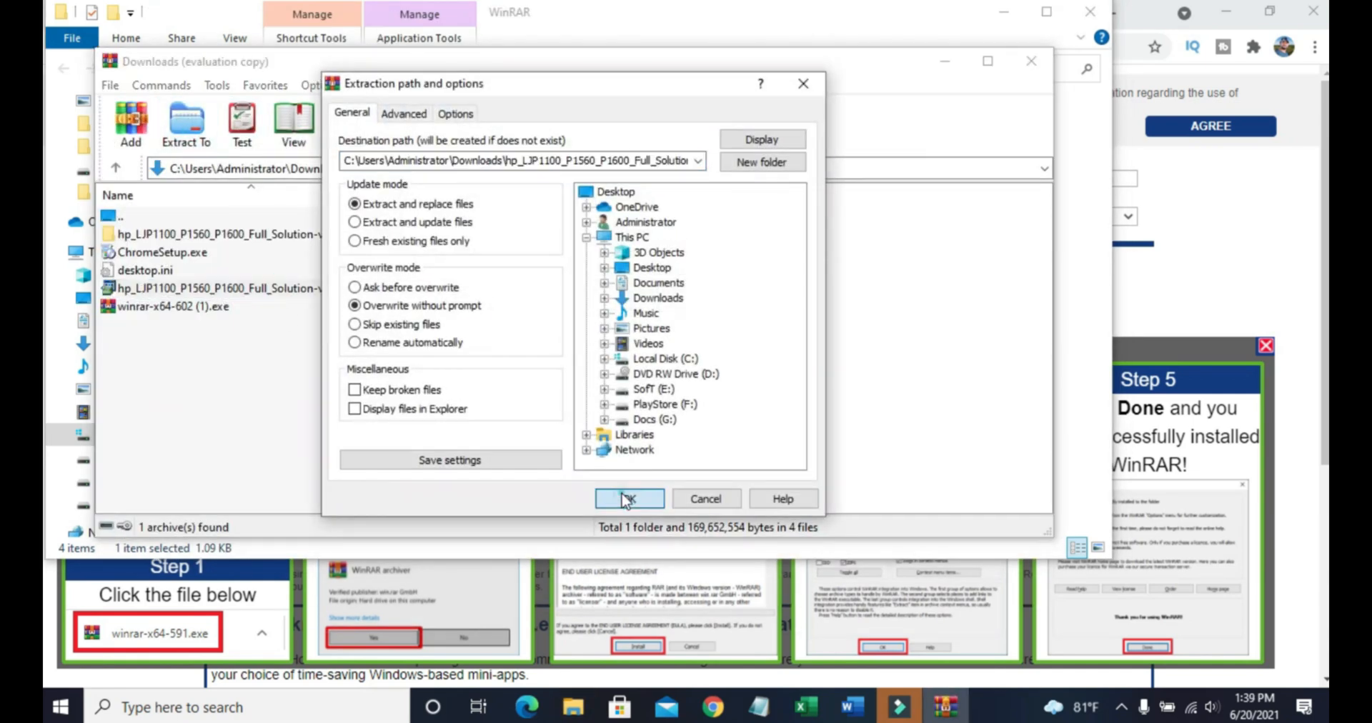
pyautogui.click(629, 499)
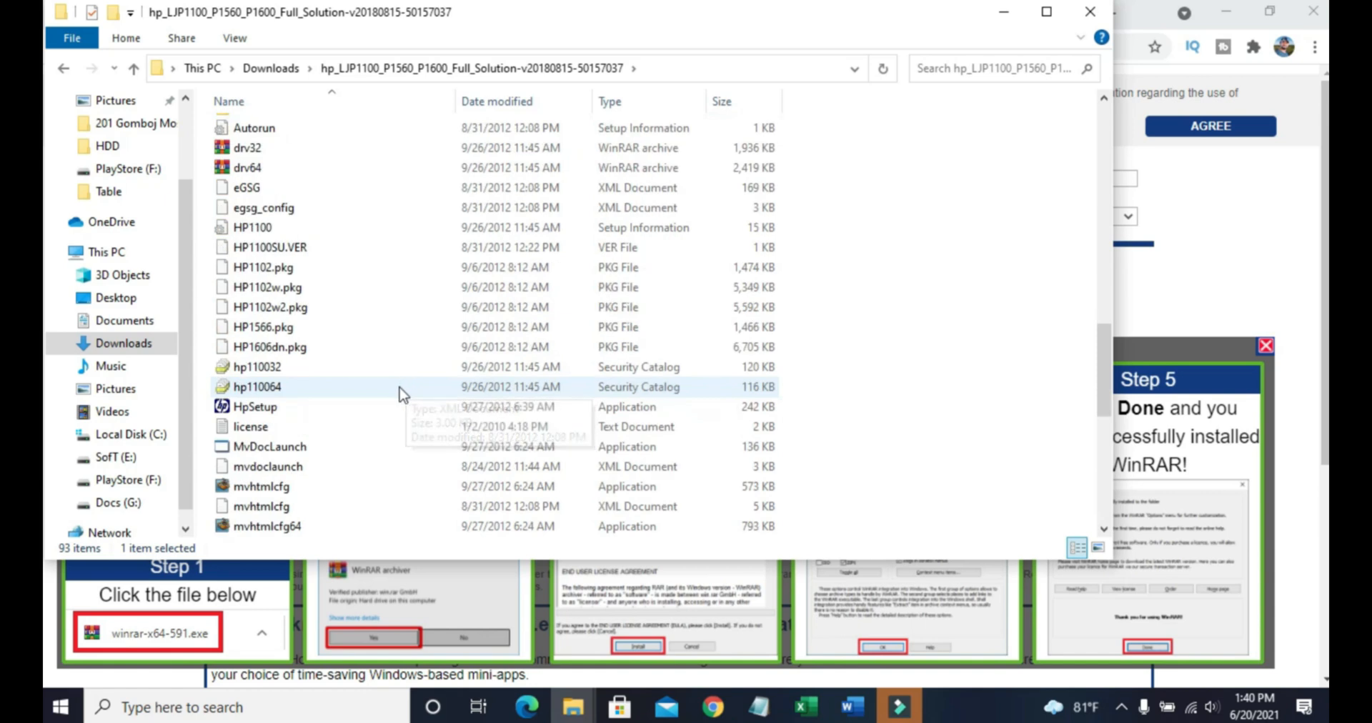
# Launch HpSetup from the extracted folder and continue with Easy Install.
pyautogui.rightClick(254, 407)
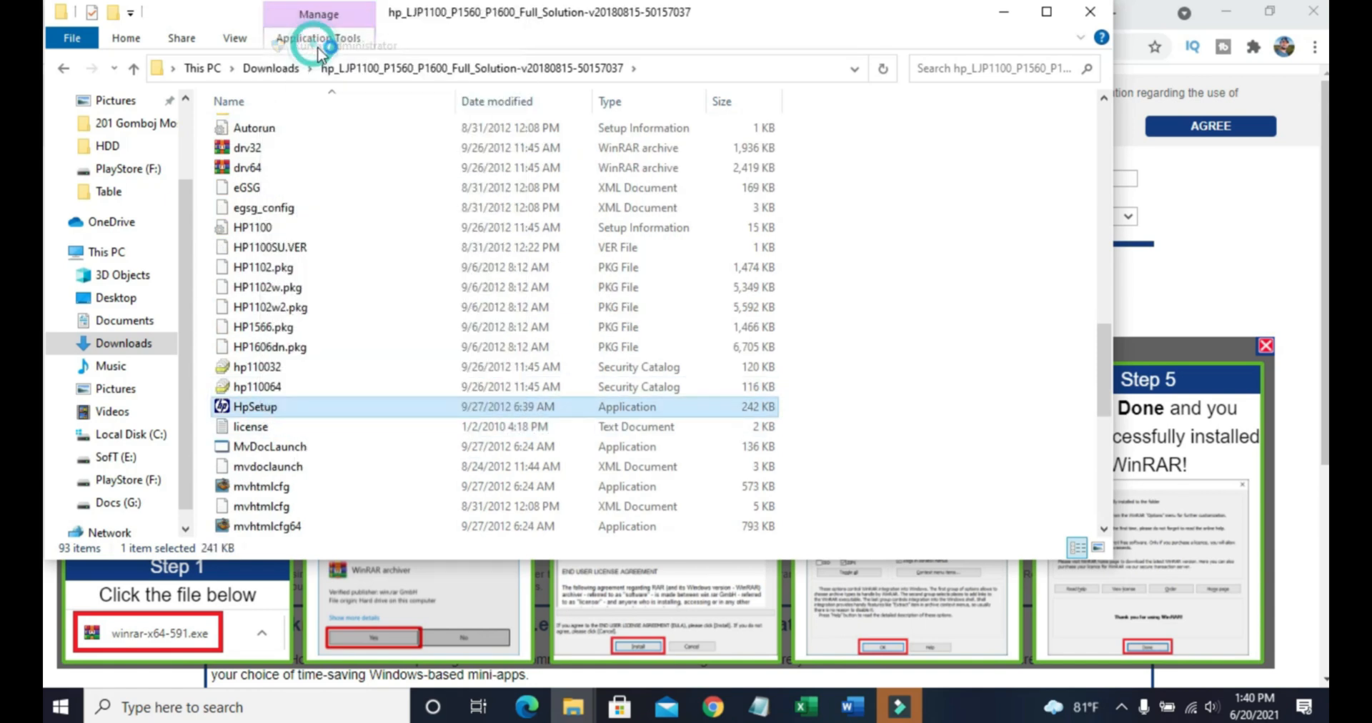
pyautogui.doubleClick(255, 407)
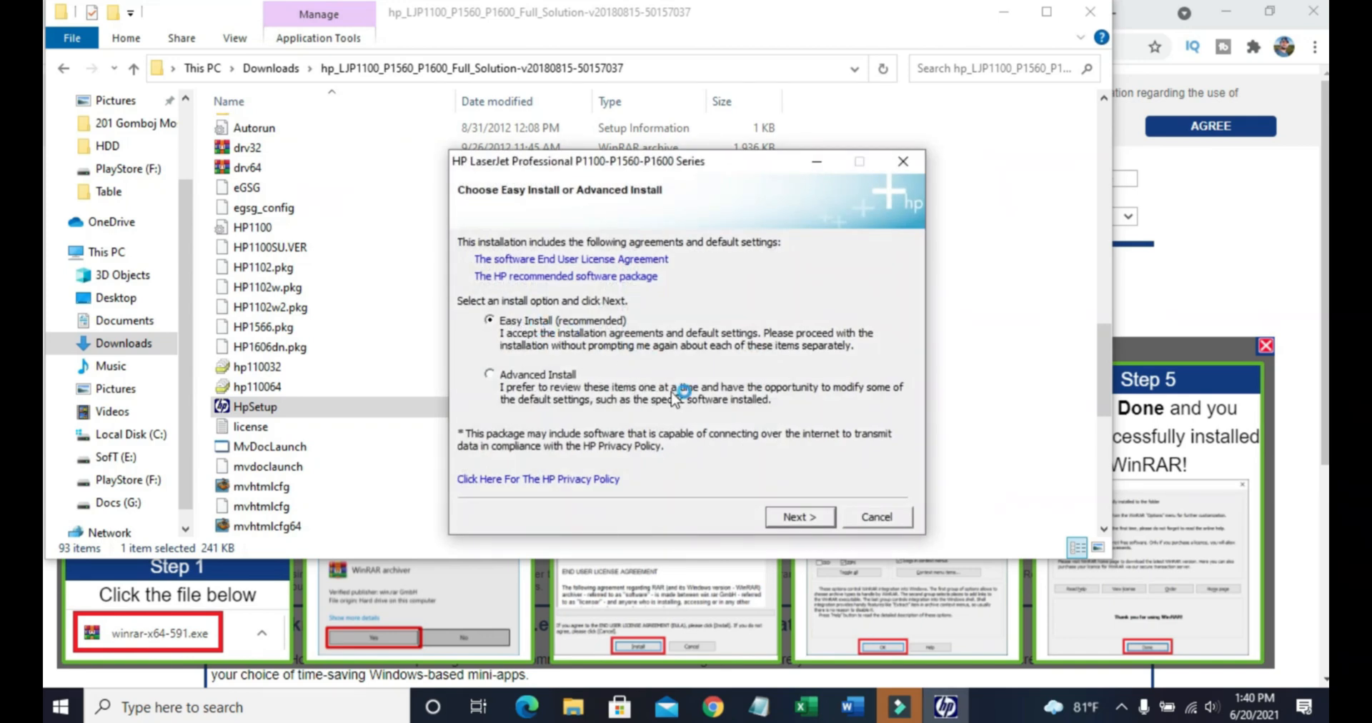
pyautogui.click(800, 517)
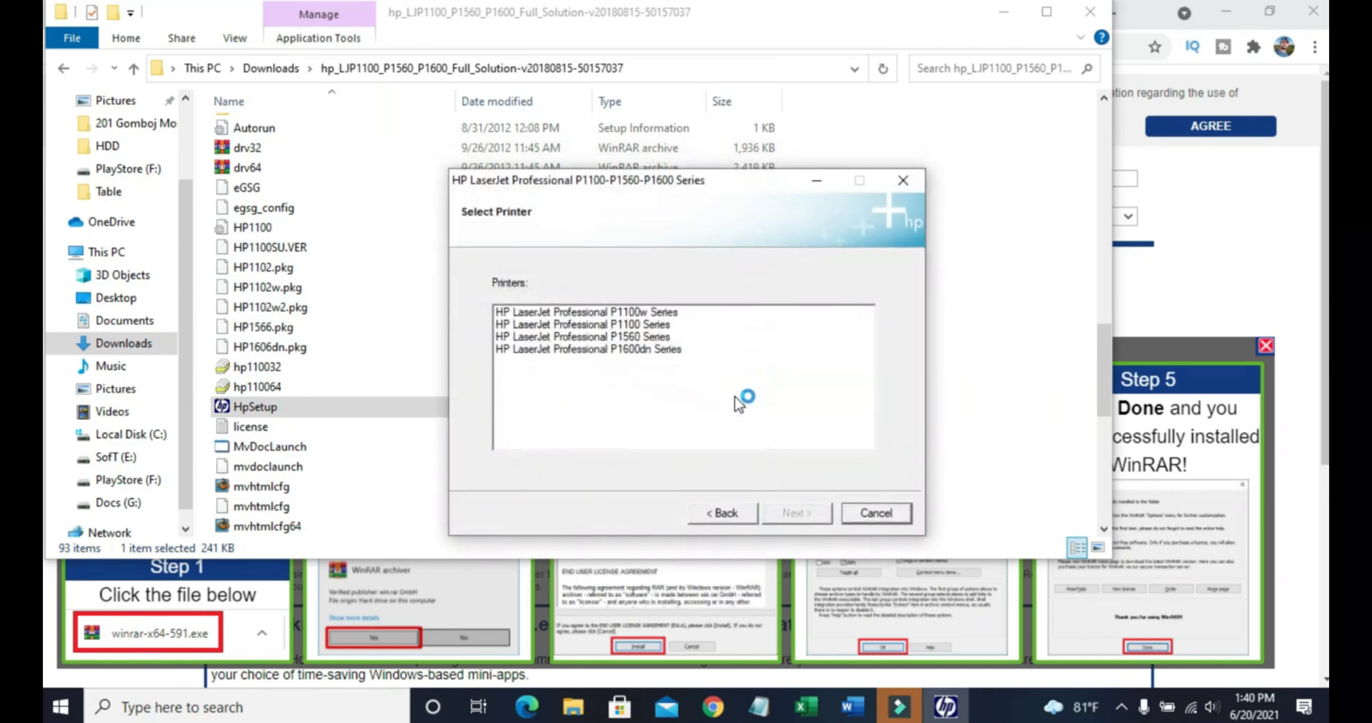
pyautogui.moveTo(691, 284)
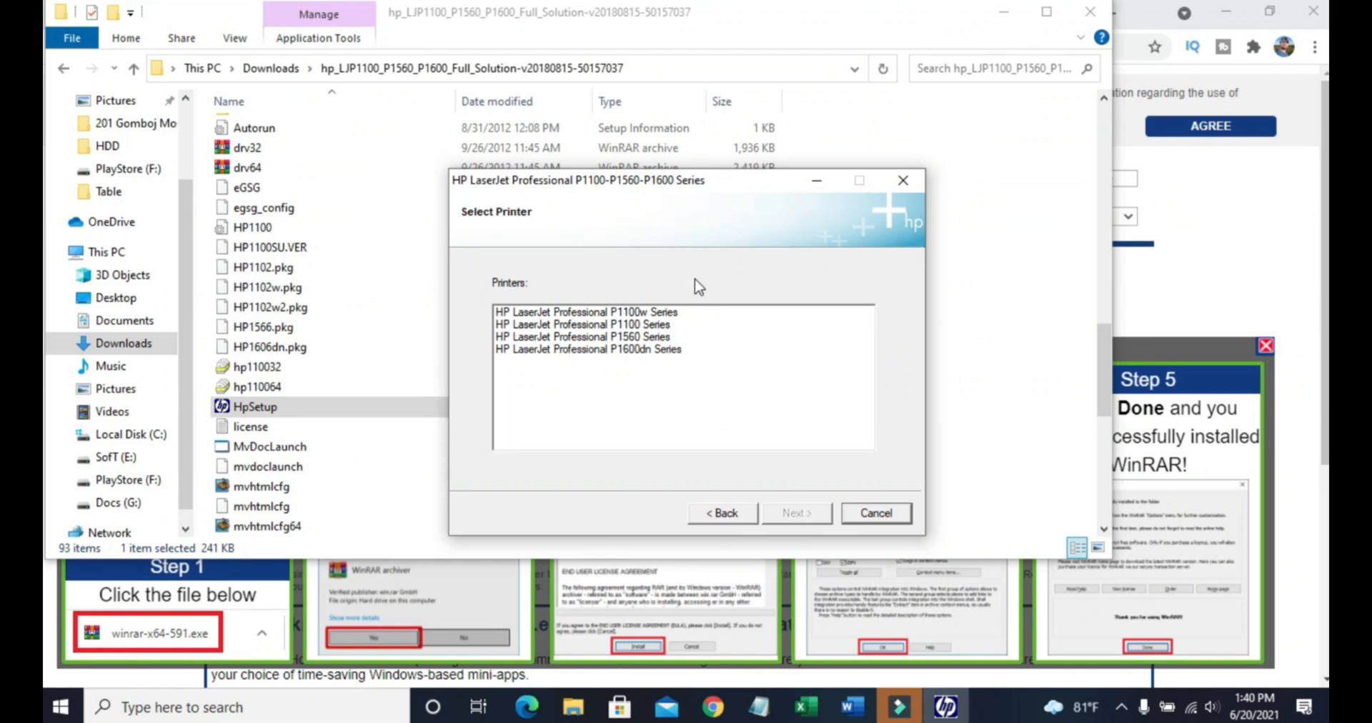
# Select HP LaserJet Professional P1100 Series as the printer and continue the wizard.
pyautogui.click(578, 324)
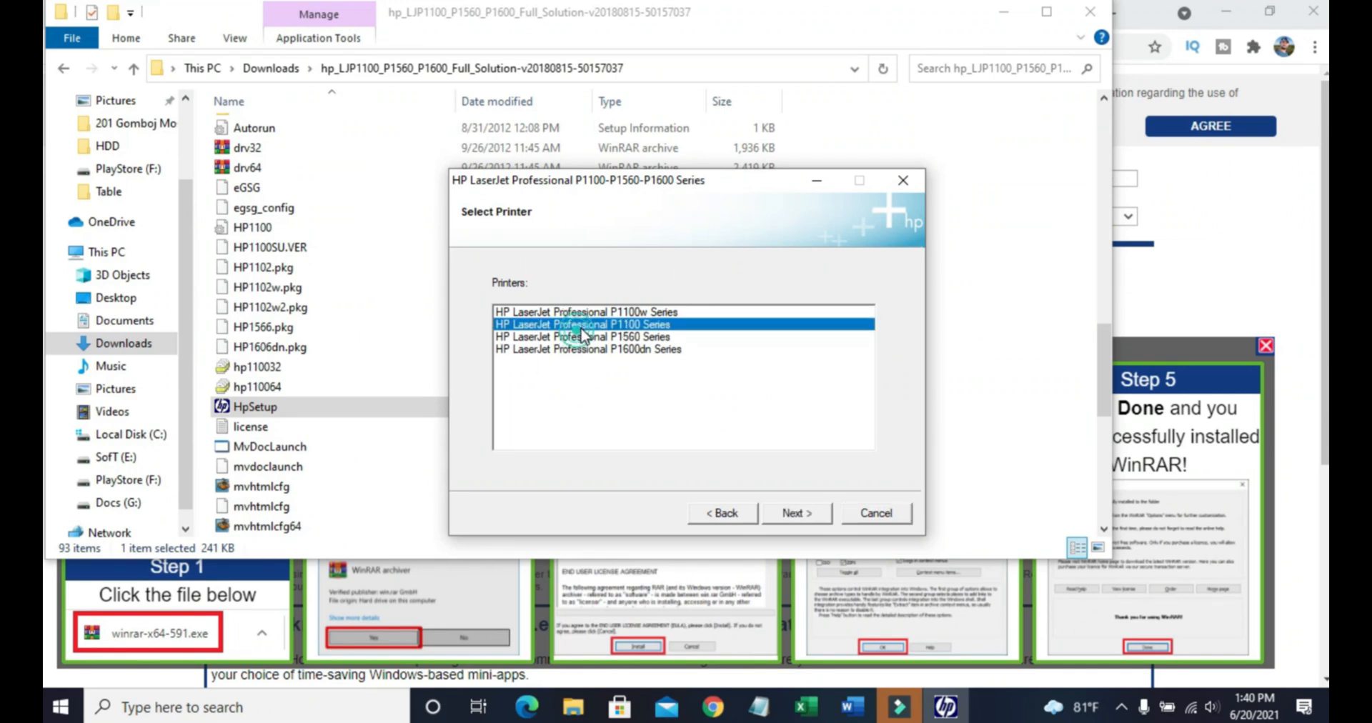
pyautogui.click(797, 513)
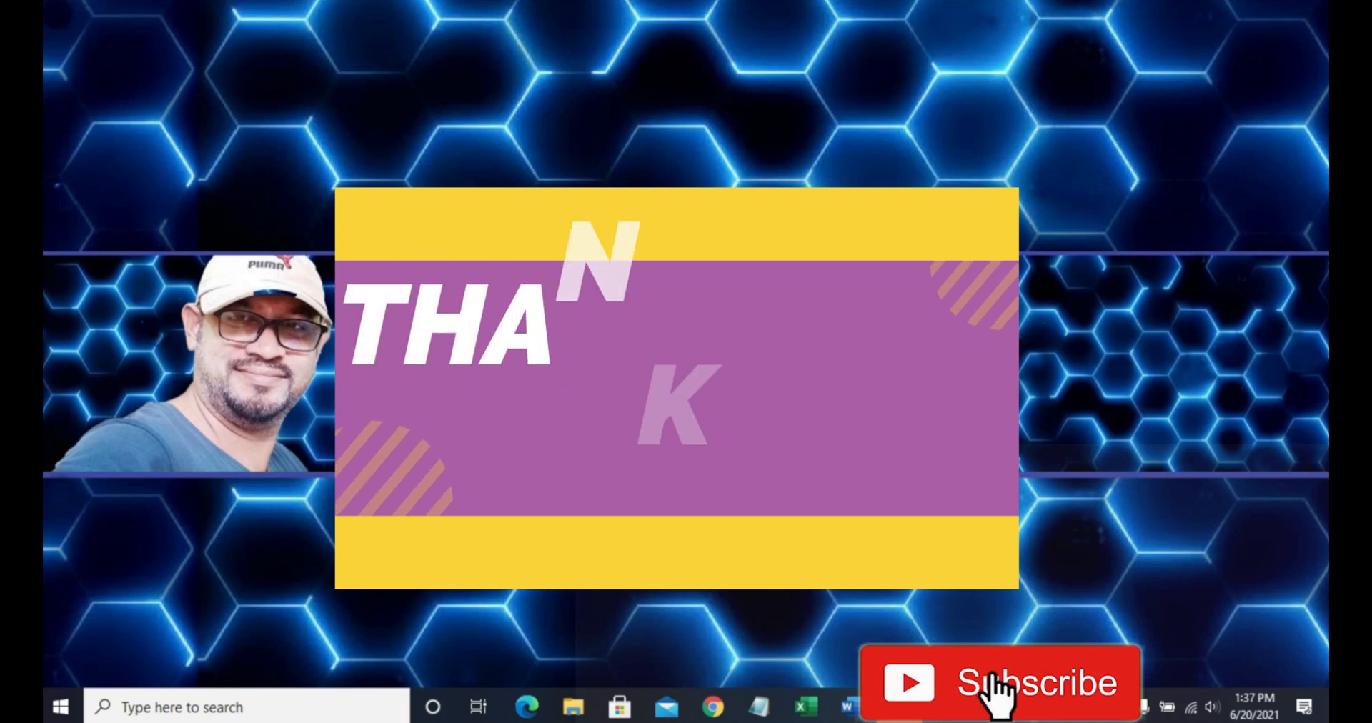
pyautogui.click(1000, 690)
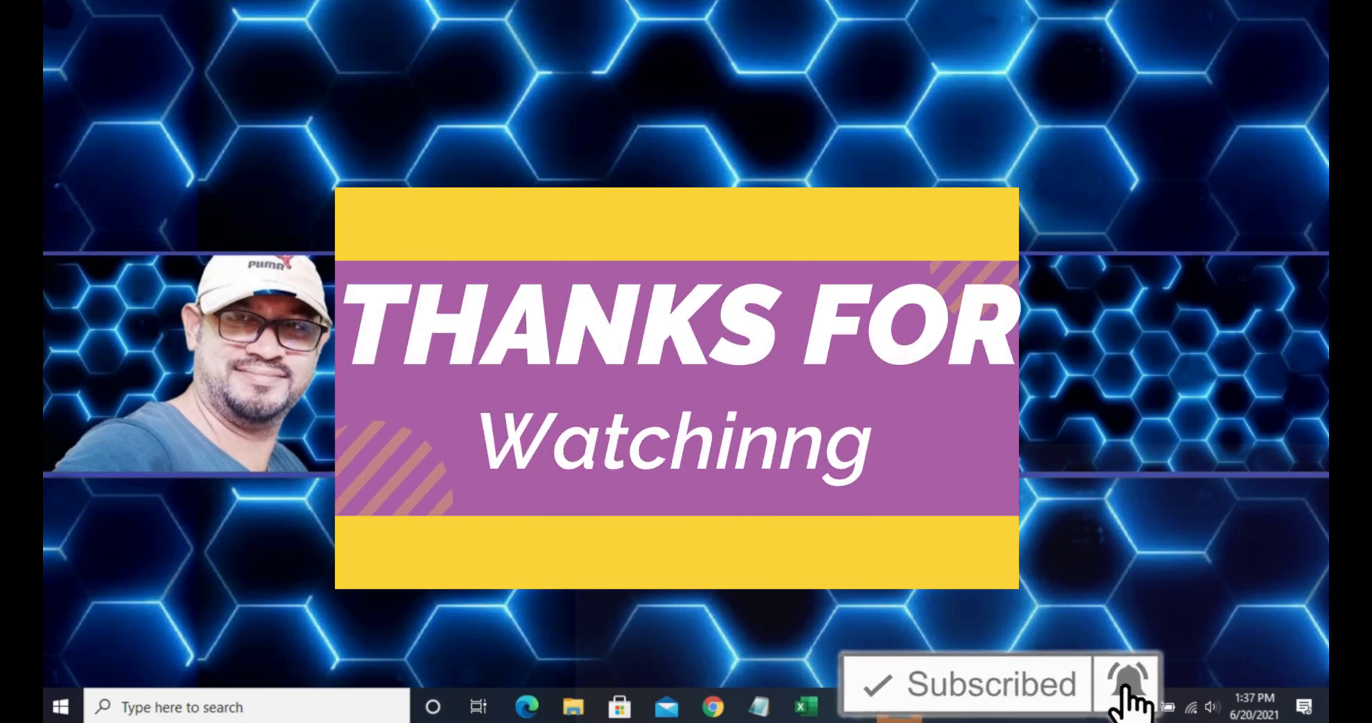